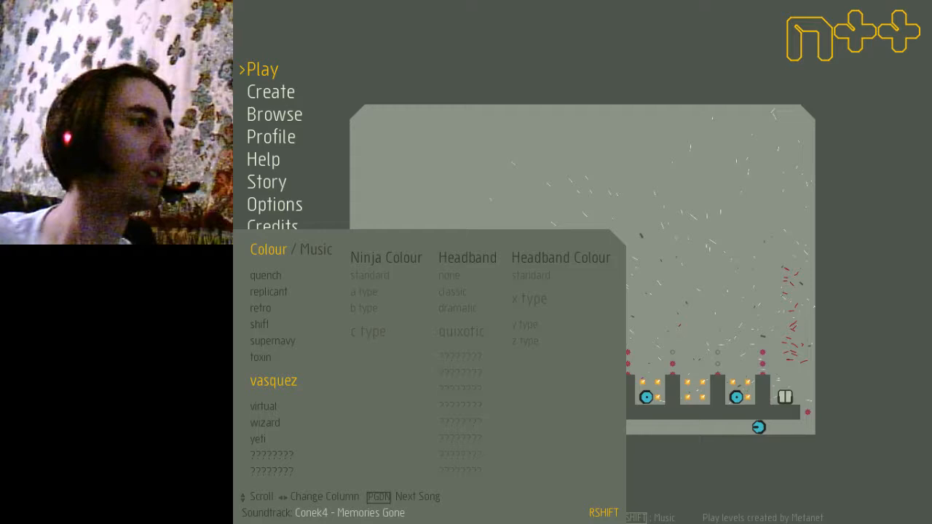
- Dismiss the colour and music customisation panel, returning to the main menu
click(316, 249)
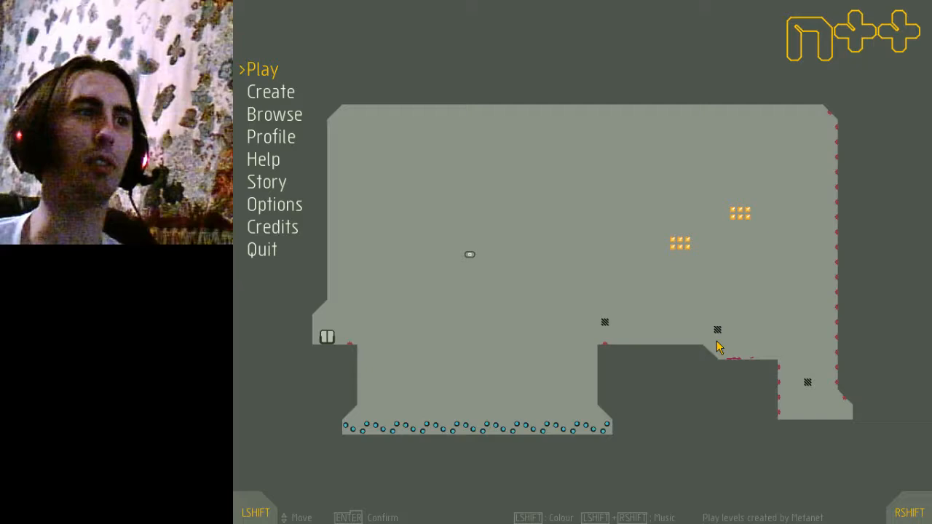
- Select Solo episode X-06 and start it, loading its first level 'careful consideration'
click(263, 68)
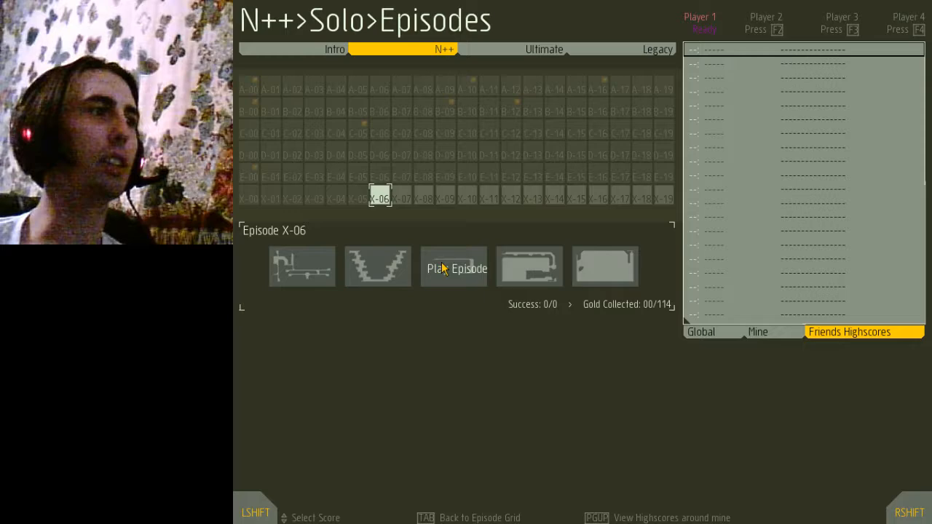
click(455, 268)
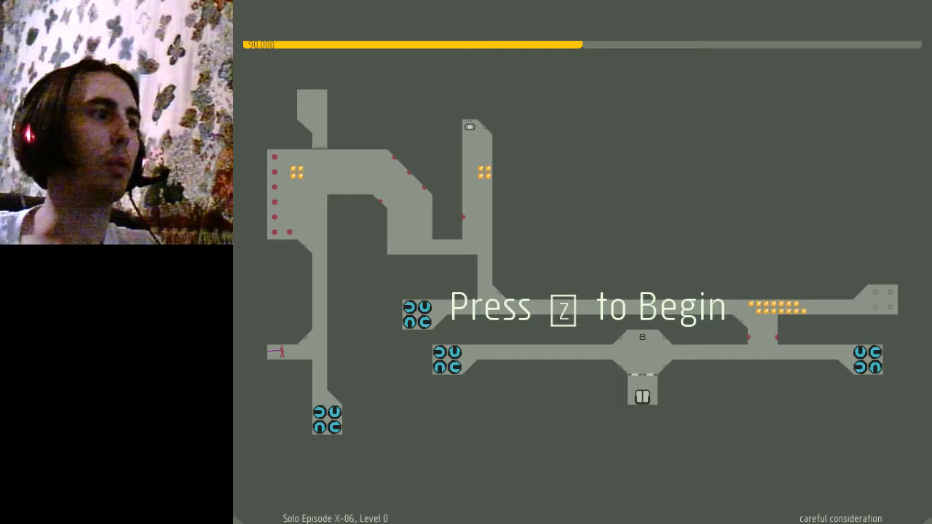
- Begin 'careful consideration' and play until the ninja dies
key(z)
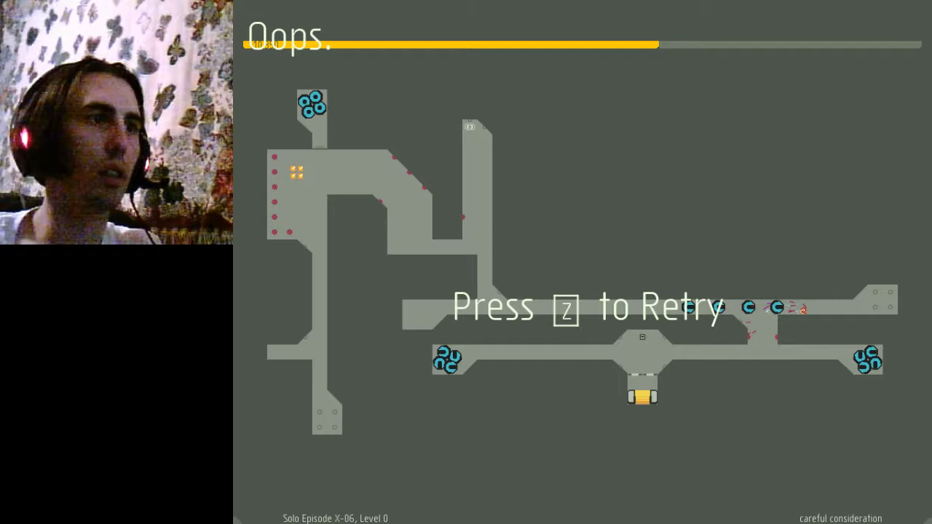
- Retry 'careful consideration' twice after deaths, eventually clearing it to reach 'bit depths'
key(z)
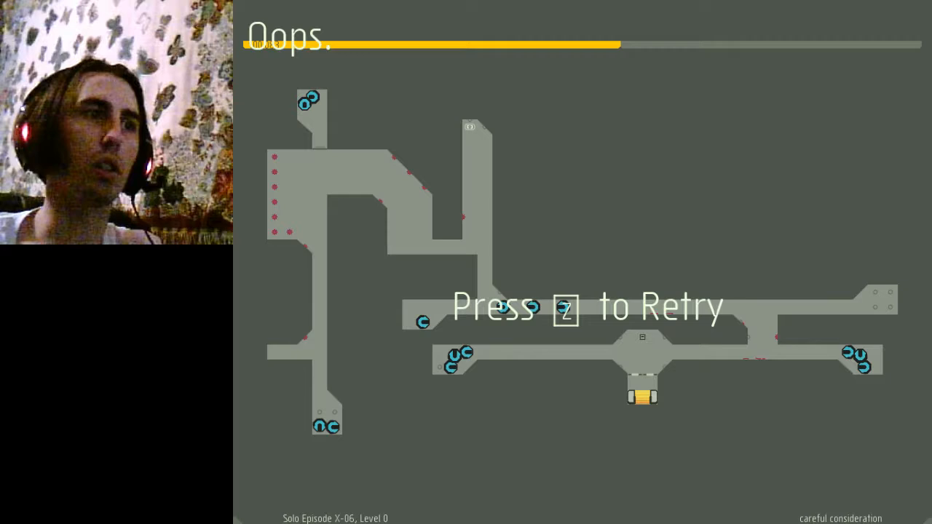
key(z)
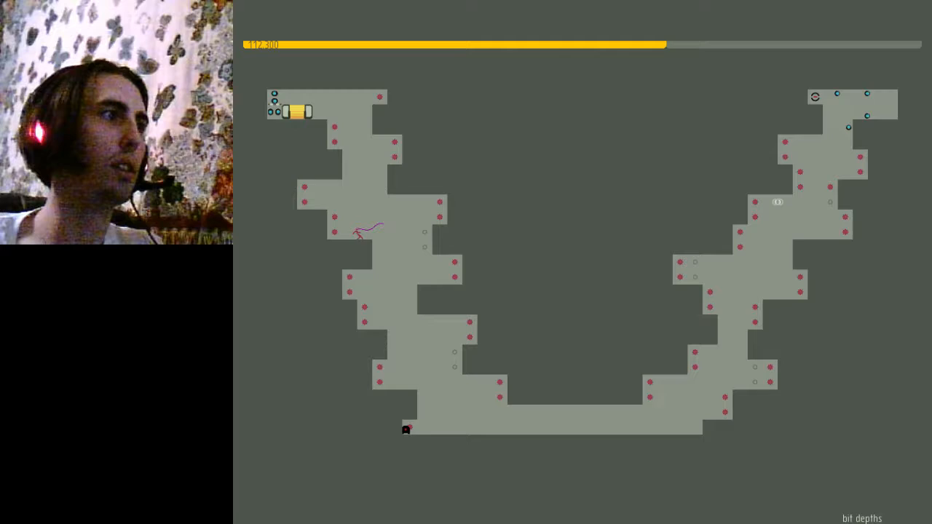
- Finish 'bit depths' at its exit and continue to the next level, 'cutting it close'
key(z)
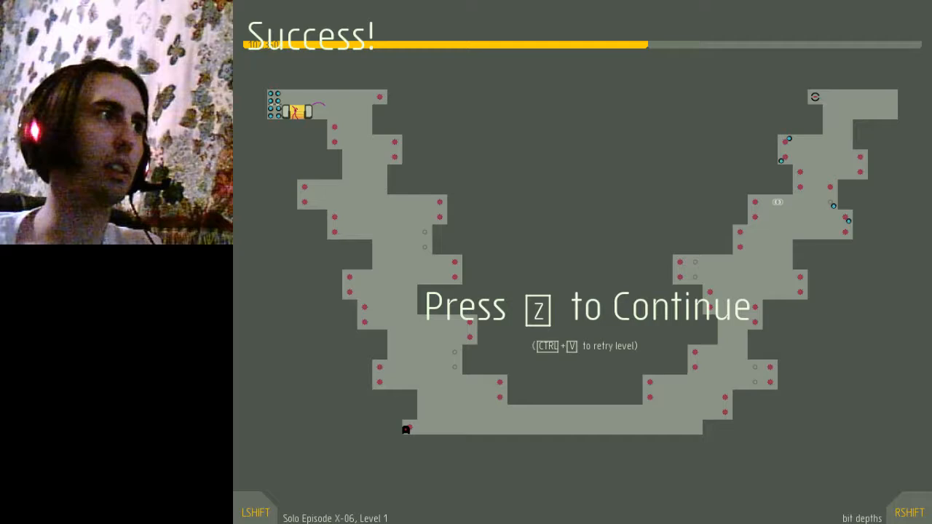
key(z)
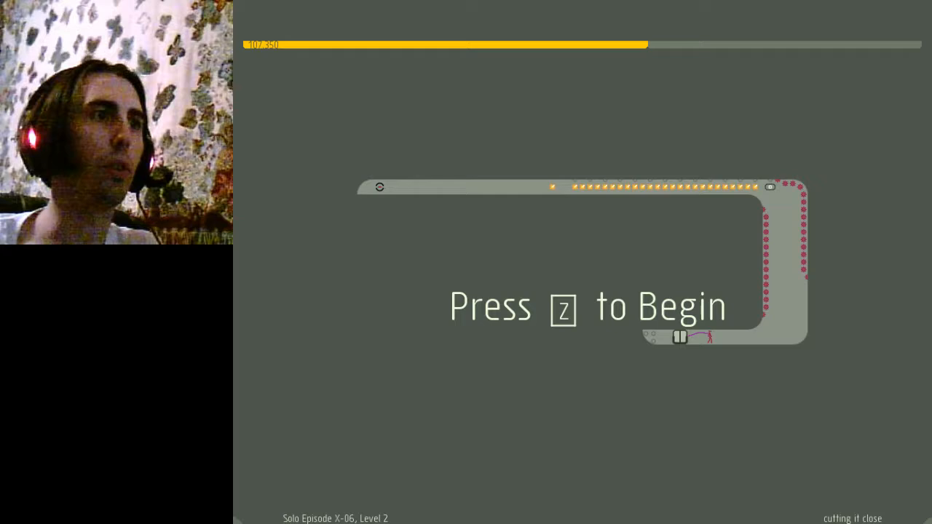
- Begin 'cutting it close' and run it through to the exit
key(z)
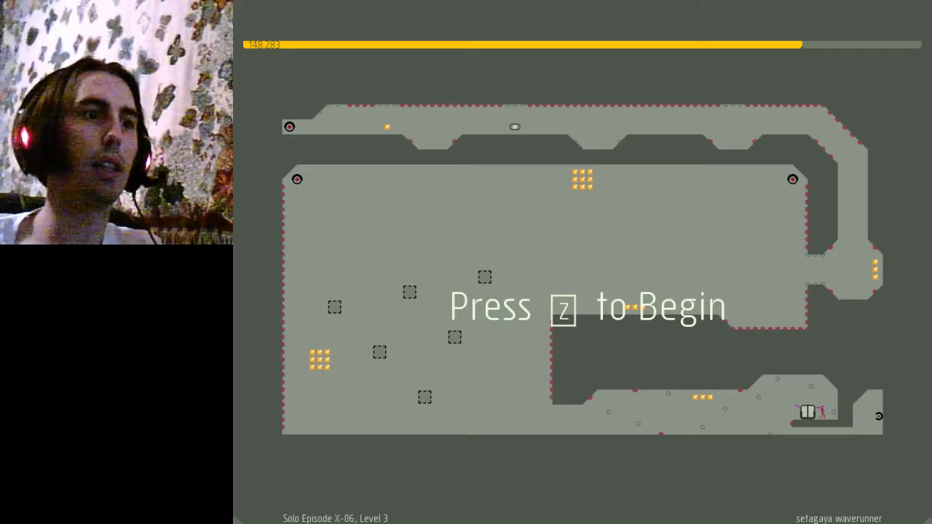
- Begin 'sefagaya waverunner', die, and retry it once more
key(z)
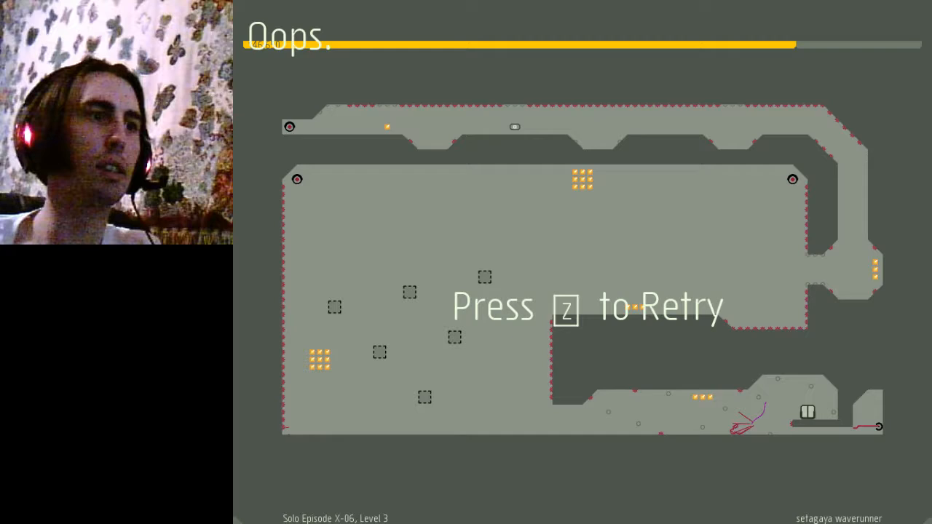
key(z)
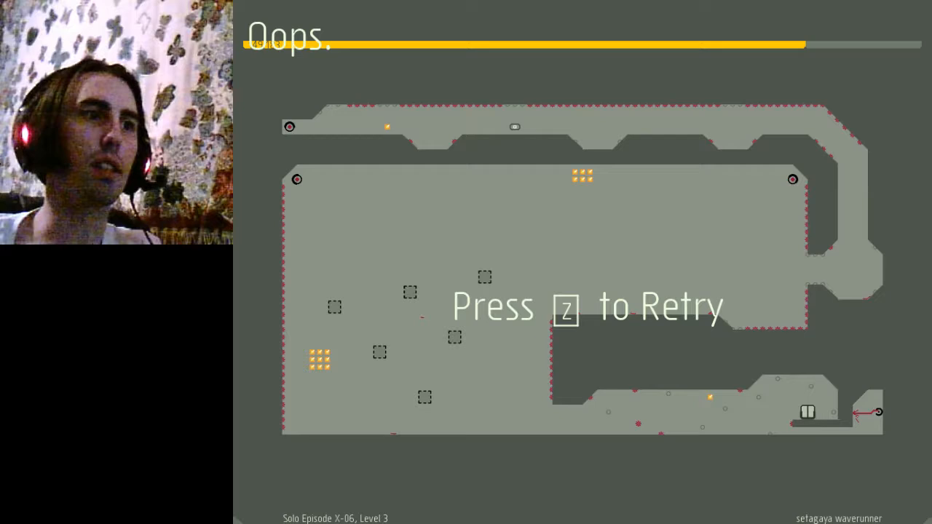
key(z)
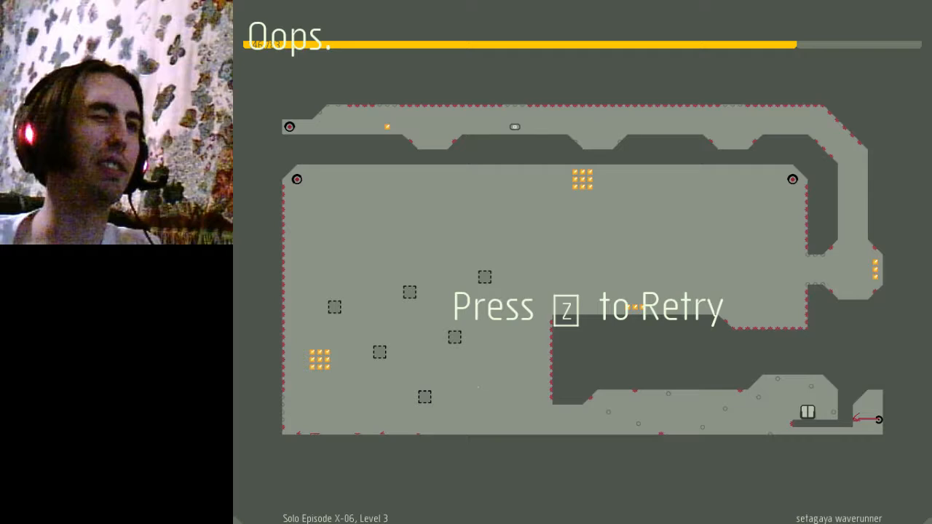
key(z)
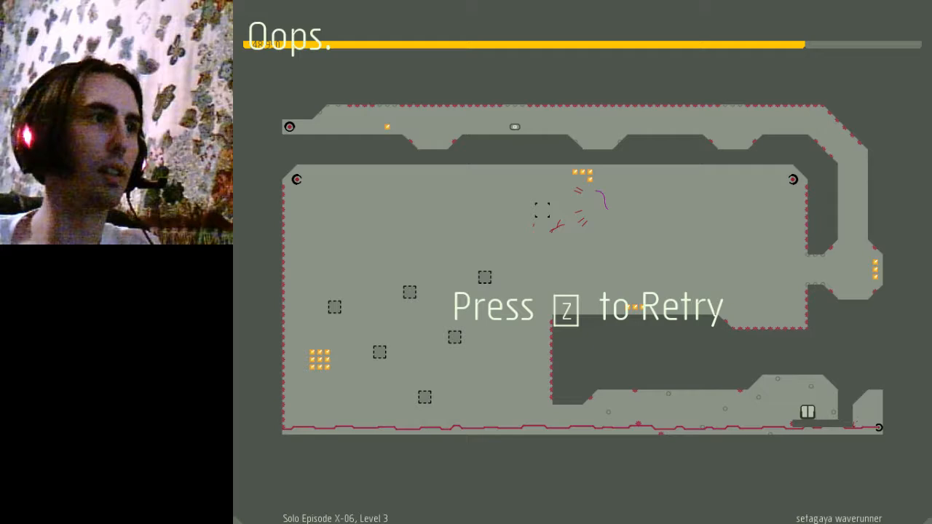
key(z)
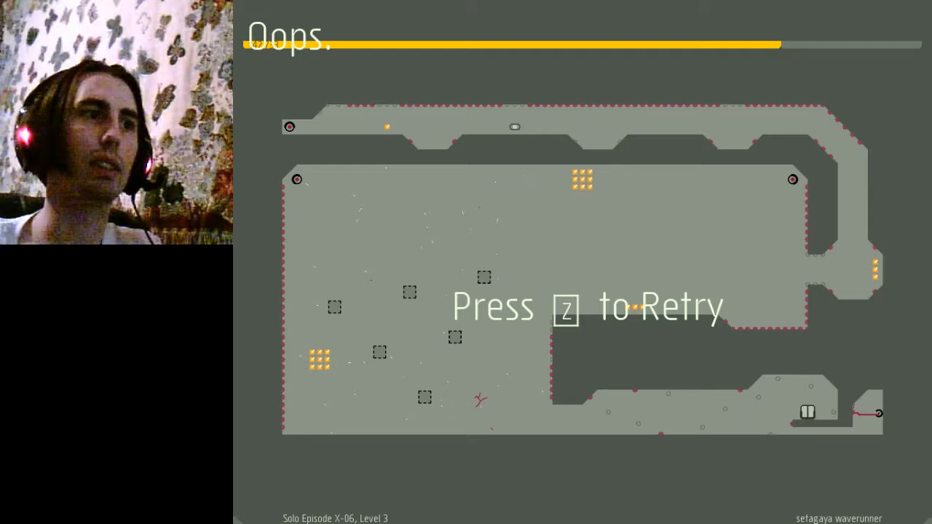
key(z)
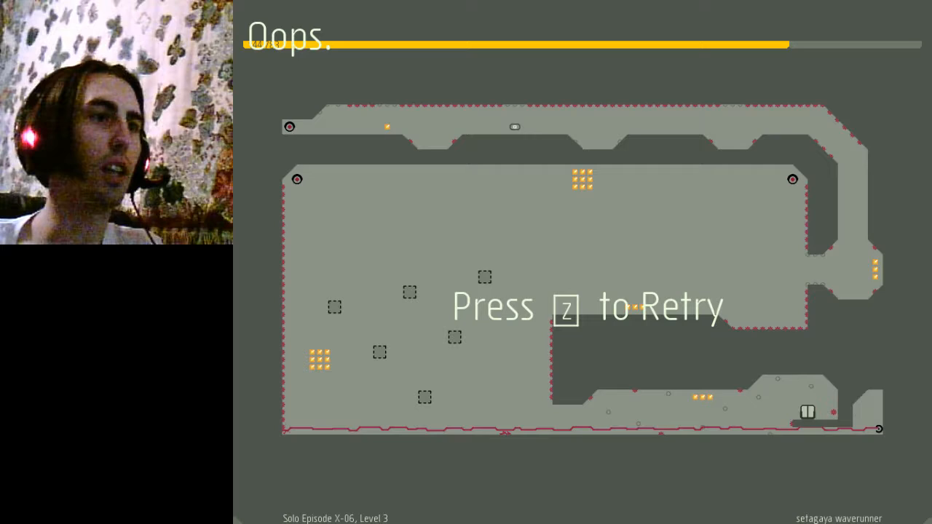
- Restart 'sefagaya waverunner' twice after deaths, finally clearing it to reach 'damballah'
key(z)
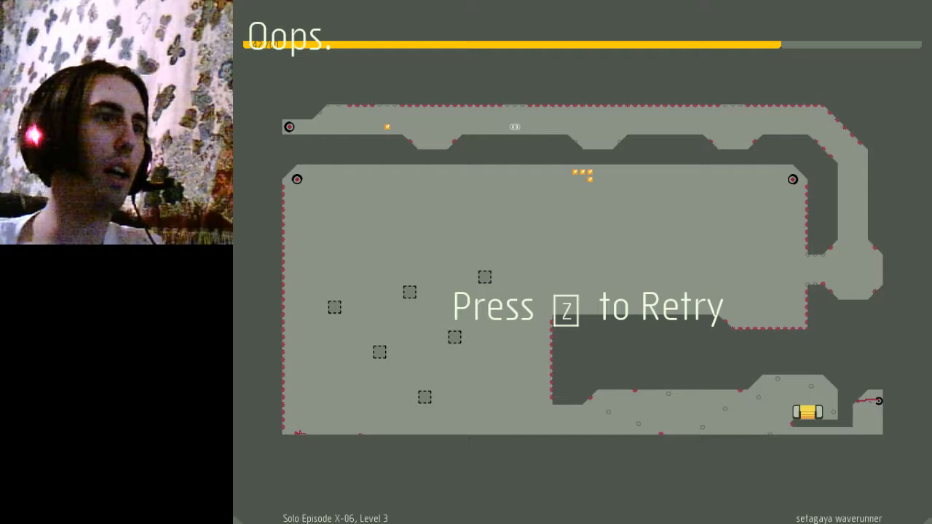
key(z)
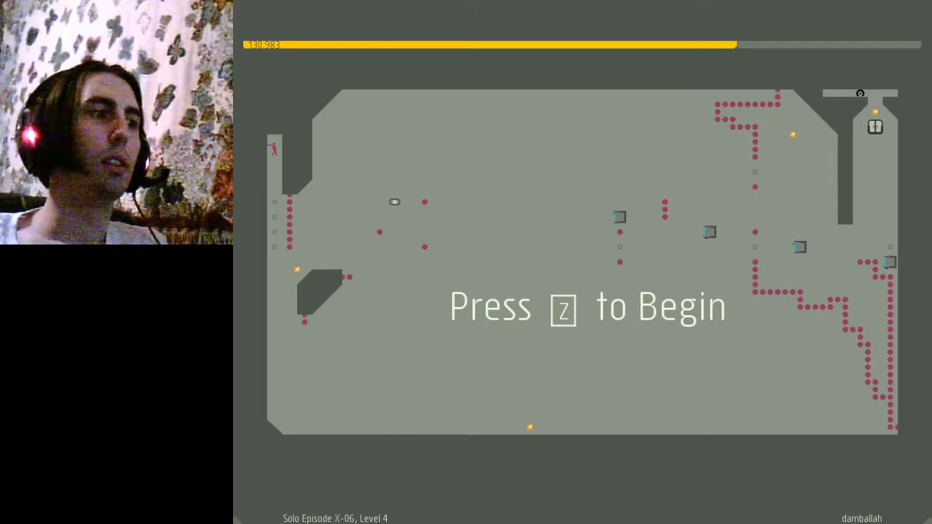
- Begin 'damballah', die, and retry the level
key(z)
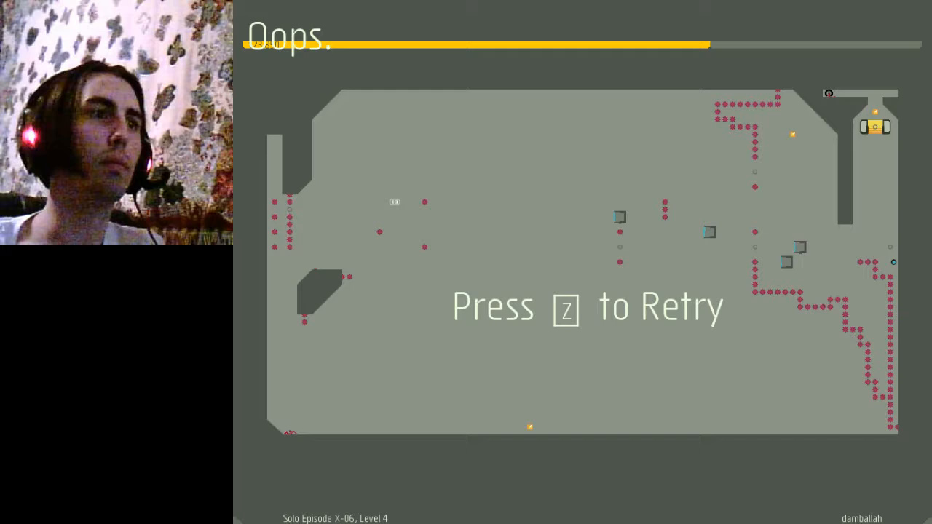
key(z)
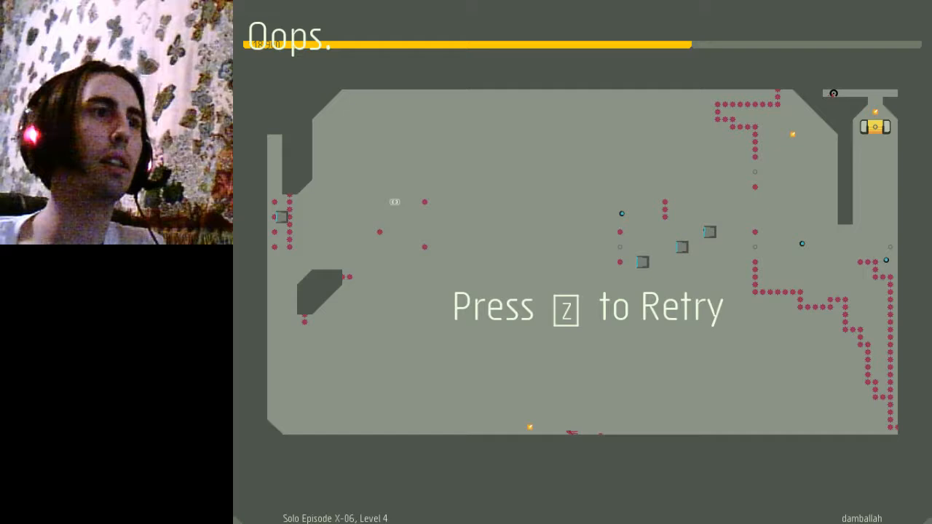
- Retry 'damballah' after two more deaths, leaving it uncleared
key(z)
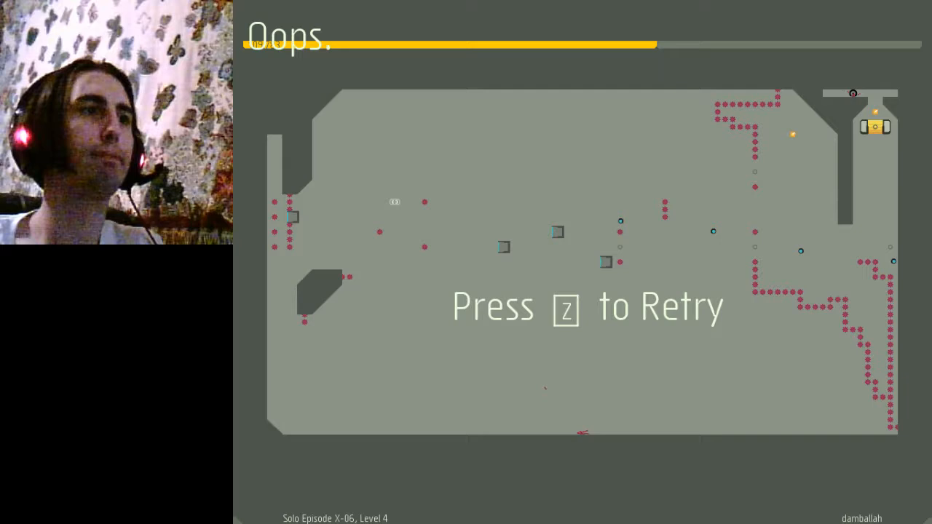
key(z)
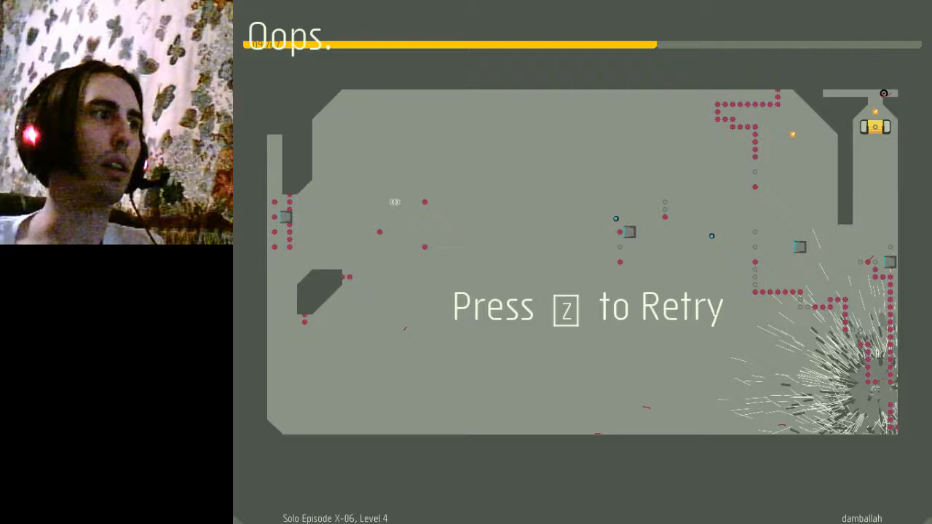
- Retry damballah with Z after the explosive death and start a fresh run
key(z)
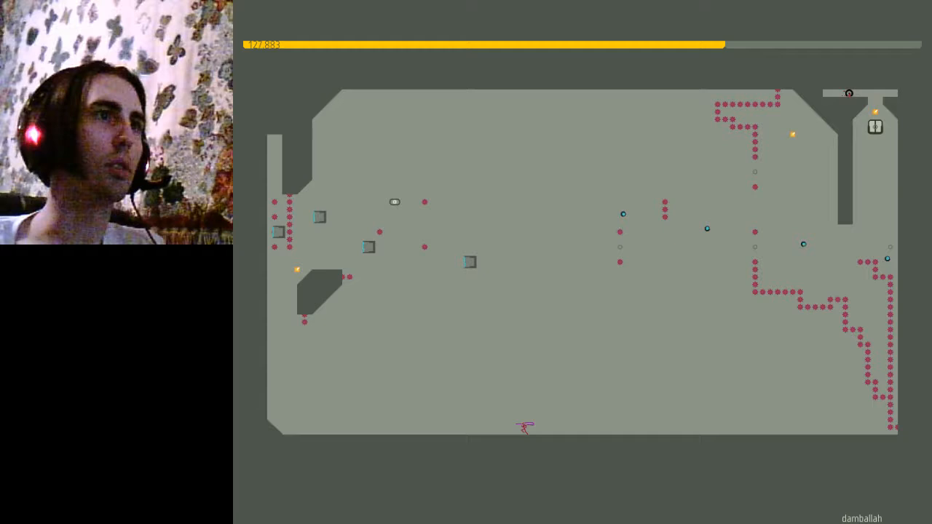